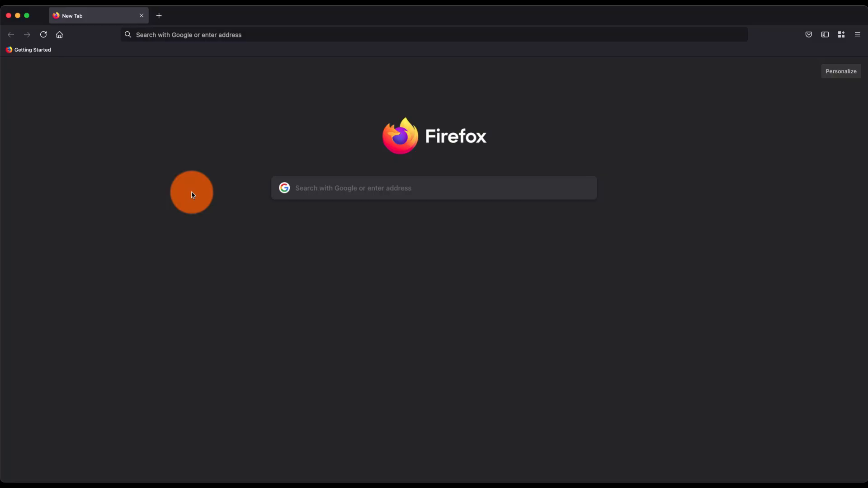
{"action": "mouse_move", "coordinate": [521, 334]}
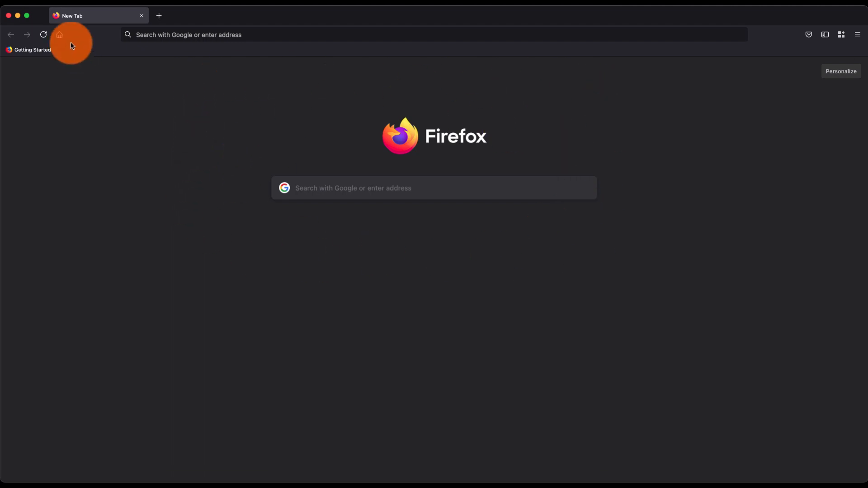
{"action": "mouse_move", "coordinate": [60, 35]}
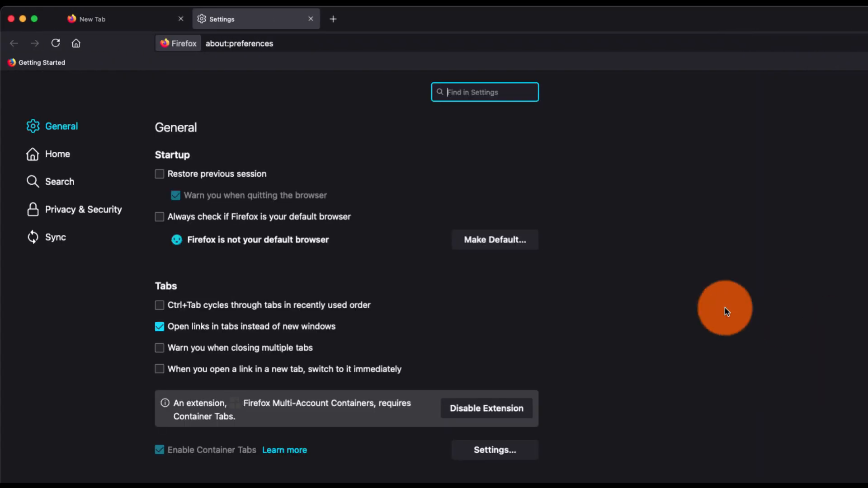
Show the Home section of Firefox Settings
{"action": "left_click", "coordinate": [57, 154]}
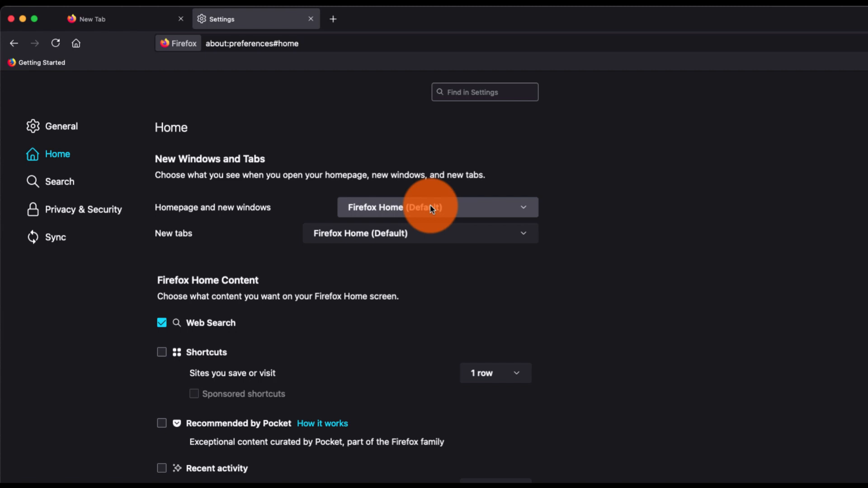
{"action": "left_click", "coordinate": [435, 207]}
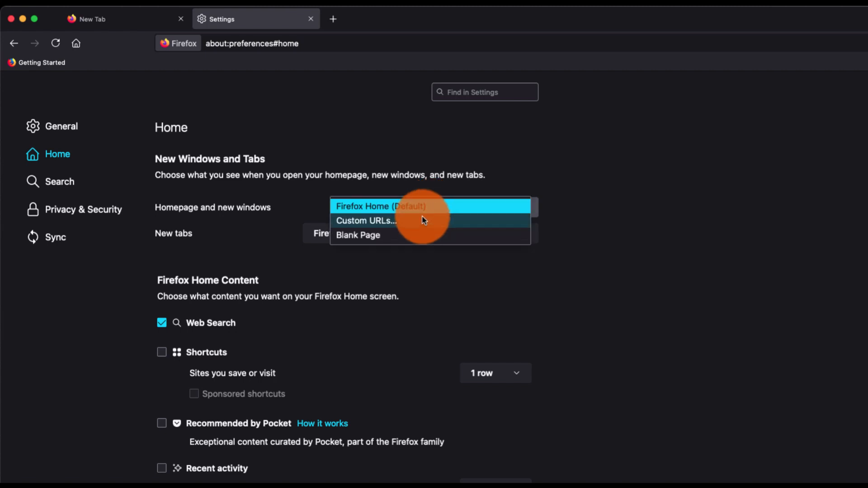
{"action": "left_click", "coordinate": [365, 221]}
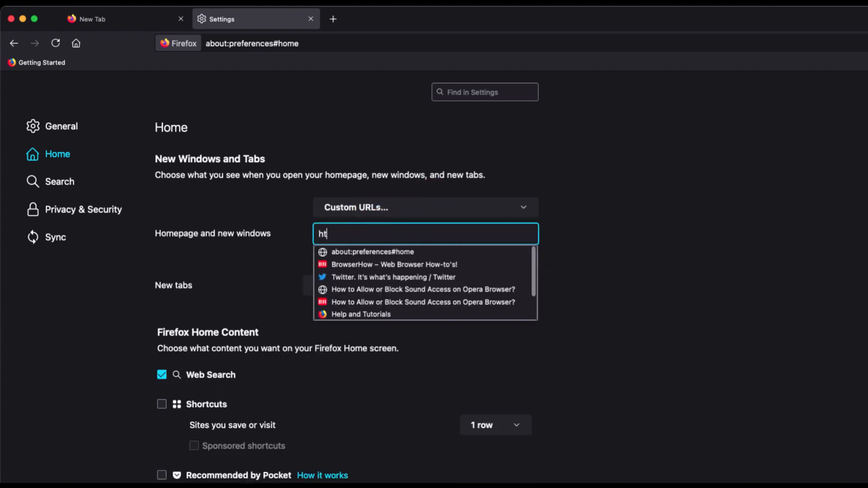
{"action": "type", "text": "https://www.google.com"}
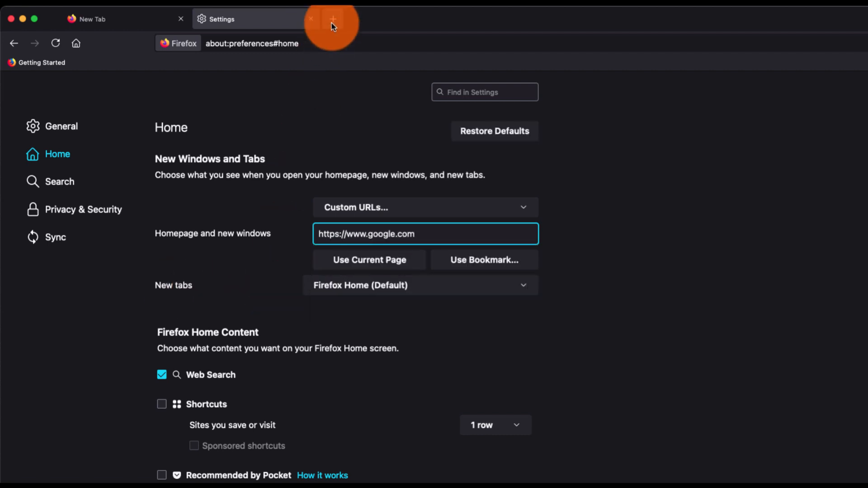
{"action": "left_click", "coordinate": [421, 285]}
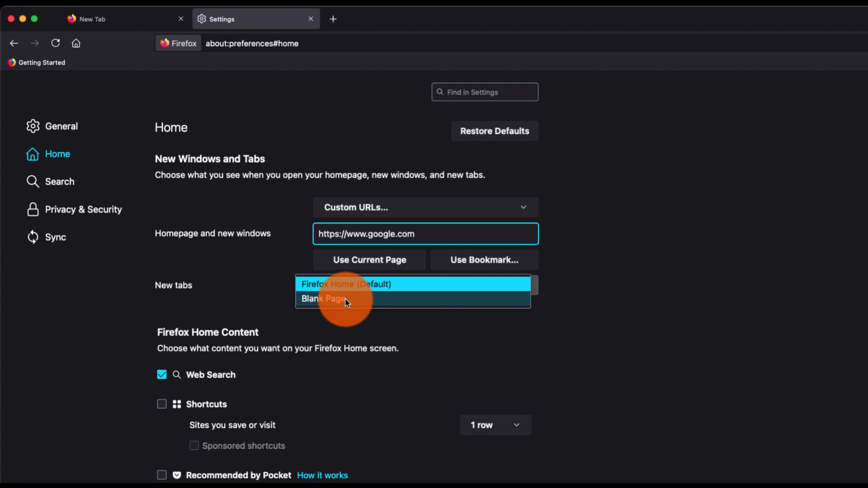
{"action": "left_click", "coordinate": [346, 284]}
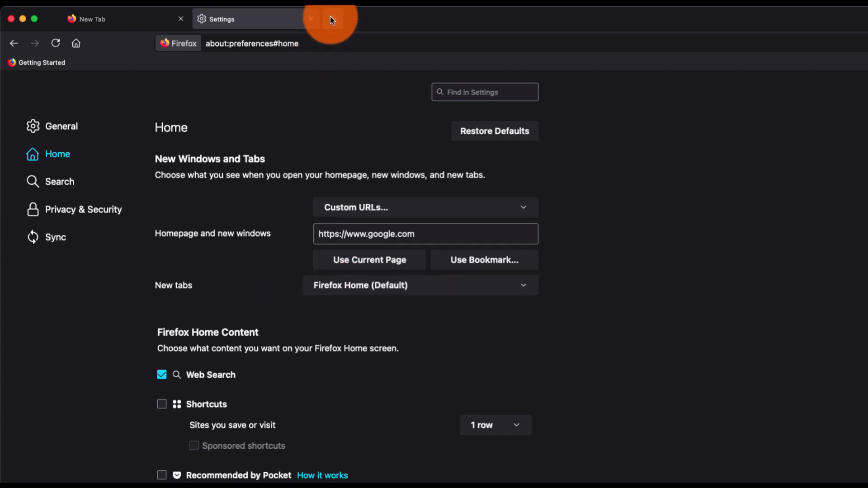
{"action": "left_click", "coordinate": [331, 19]}
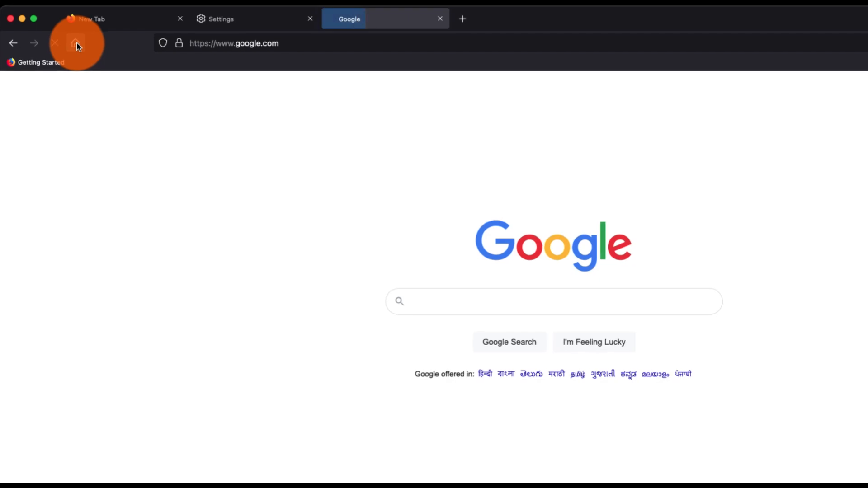
Load the homepage to confirm Google, then launch a new window to check its start page
{"action": "left_click", "coordinate": [854, 43]}
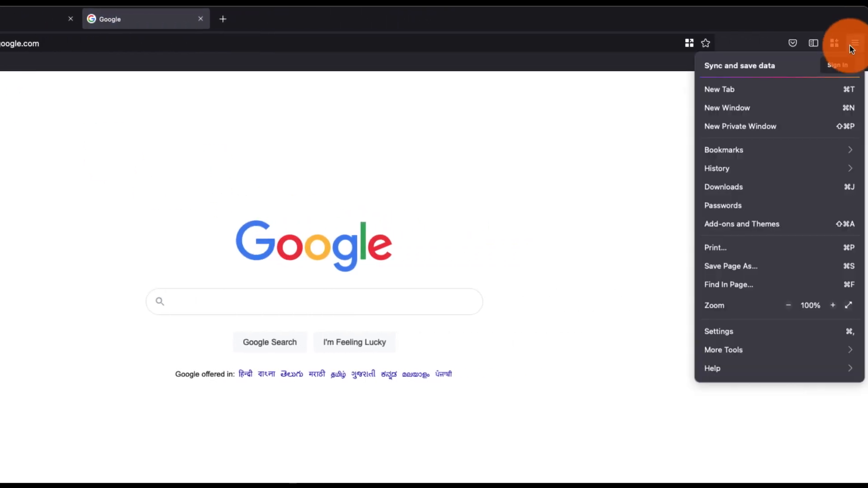
{"action": "left_click", "coordinate": [719, 89]}
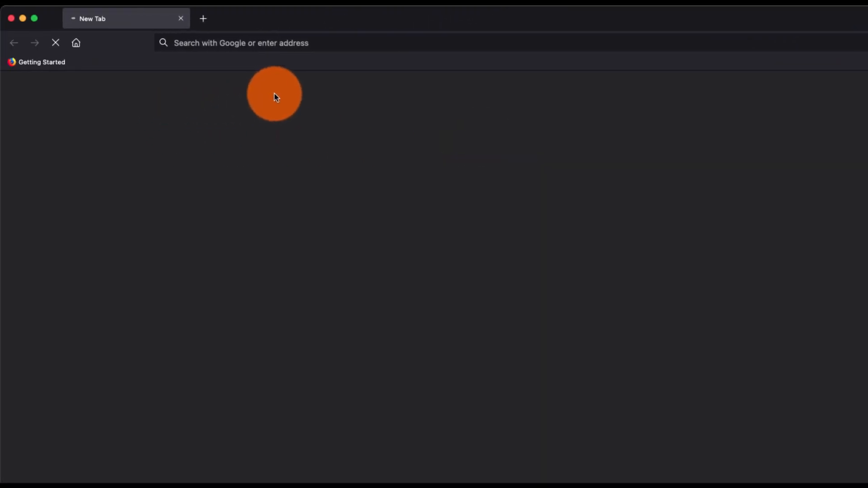